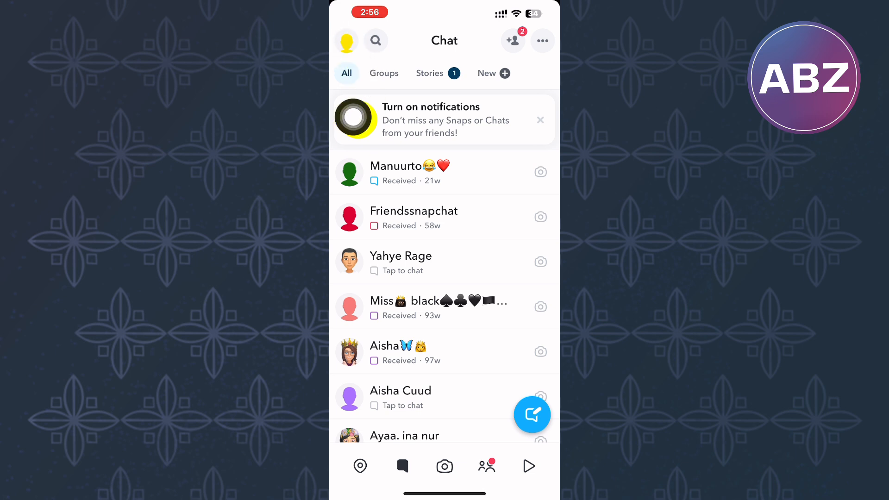
Go to your own profile page via the Bitmoji avatar on the Chat screen
{"action": "left_click", "coordinate": [346, 41]}
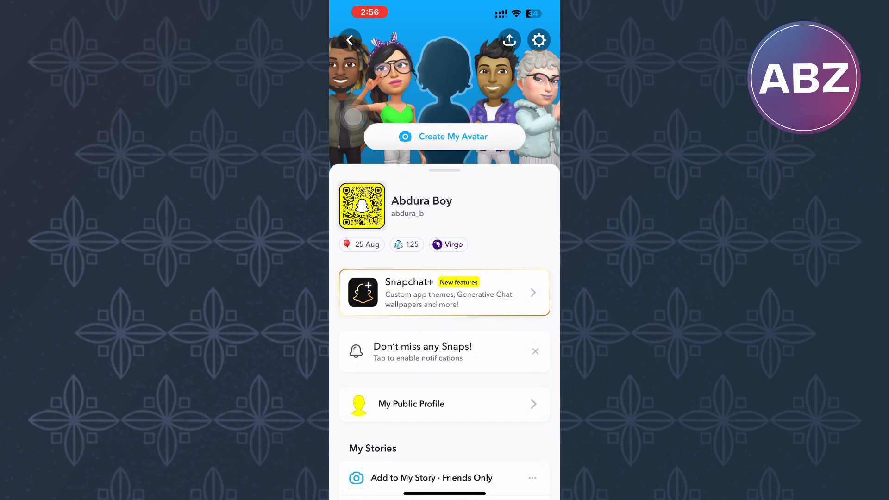
Reach the Settings page from the profile's gear icon
{"action": "left_click", "coordinate": [538, 40]}
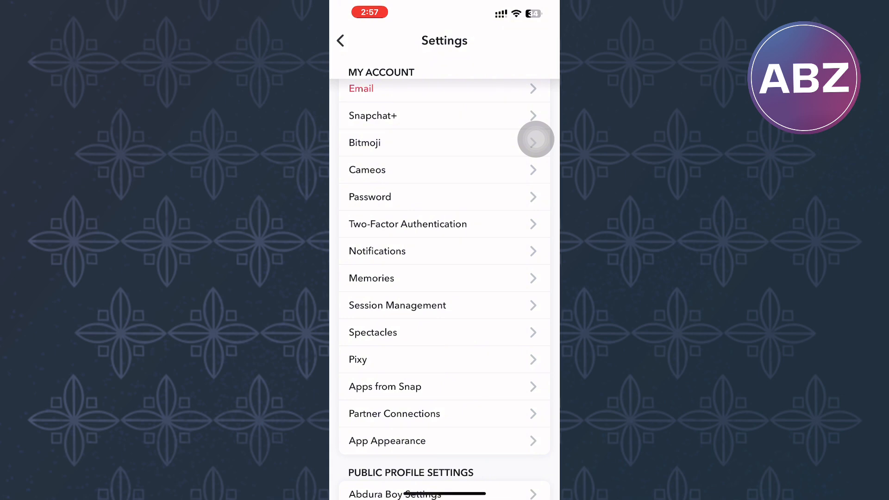
Scroll the Settings list down to the Account Actions section with Delete Account
{"action": "scroll", "scroll_direction": "down", "scroll_amount": 3}
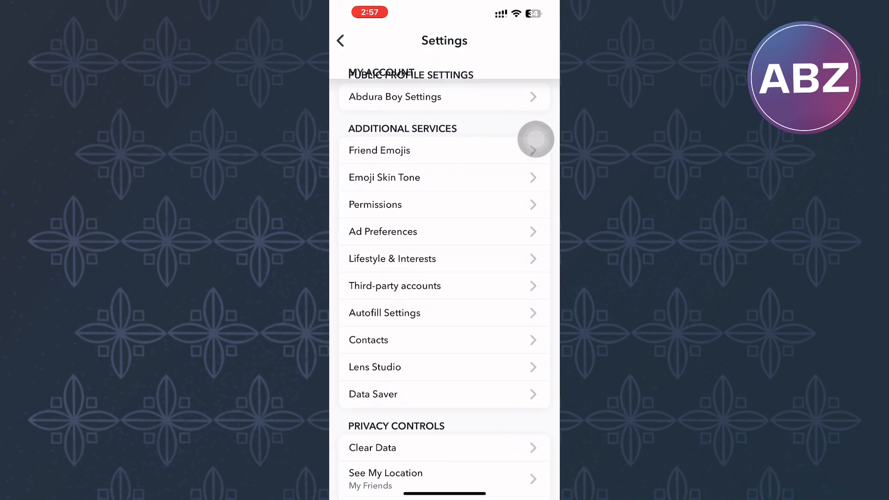
{"action": "scroll", "scroll_direction": "down", "scroll_amount": 3}
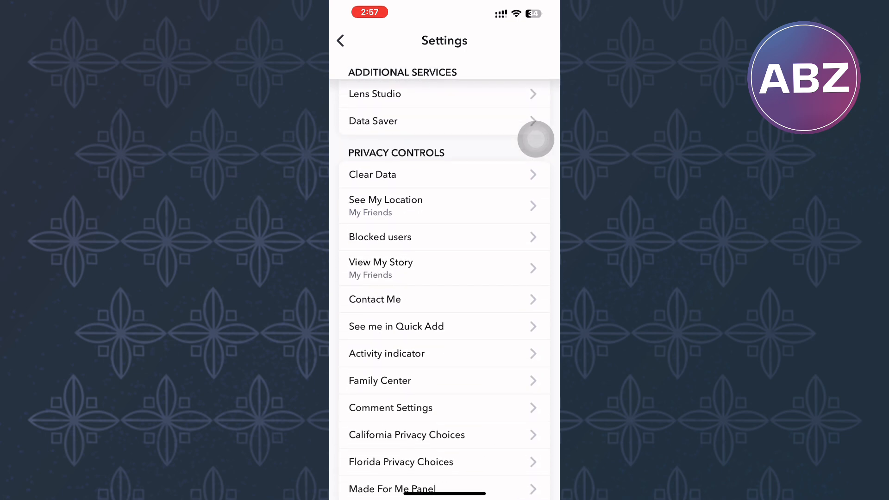
{"action": "scroll", "scroll_direction": "down", "scroll_amount": 3}
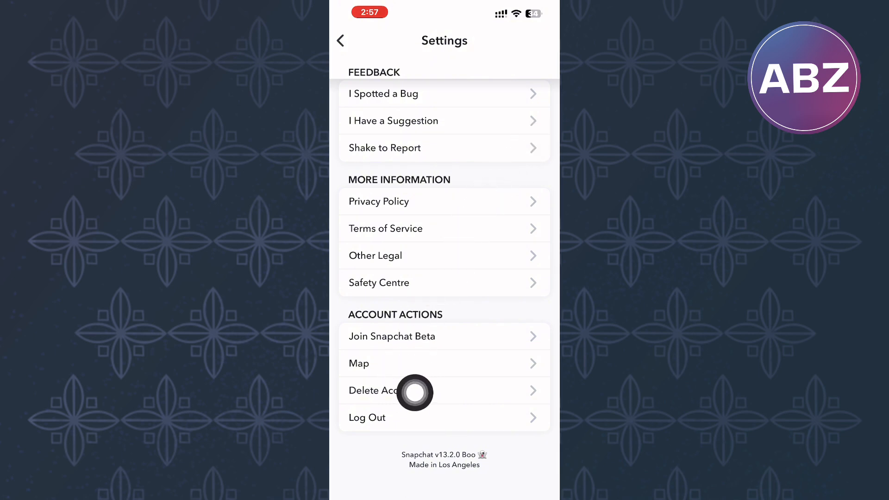
{"action": "mouse_move", "coordinate": [535, 219]}
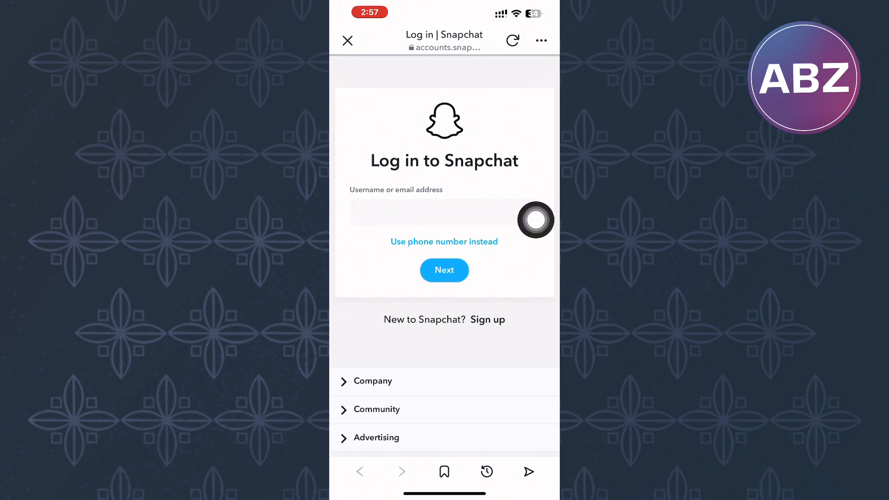
Start Delete Account, reaching the web Delete account page with the username filled in
{"action": "left_click", "coordinate": [434, 213]}
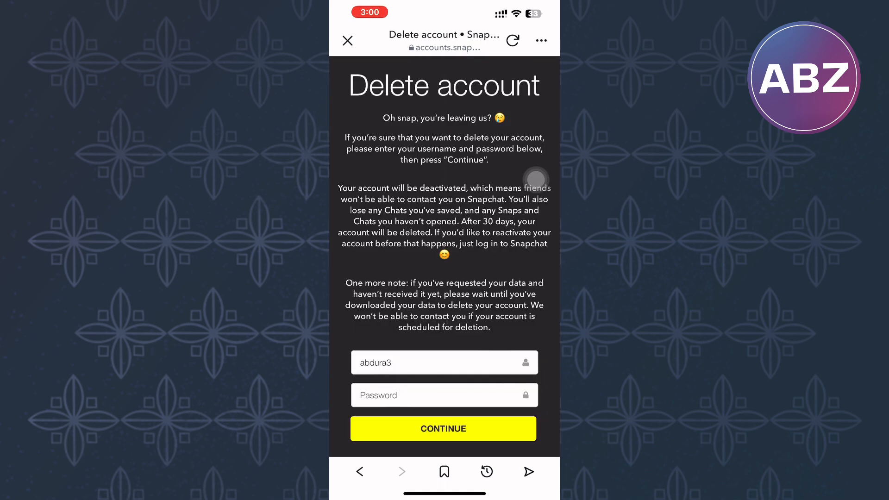
Bring the filled username and password fields above Continue into view
{"action": "scroll", "scroll_direction": "down", "scroll_amount": 3}
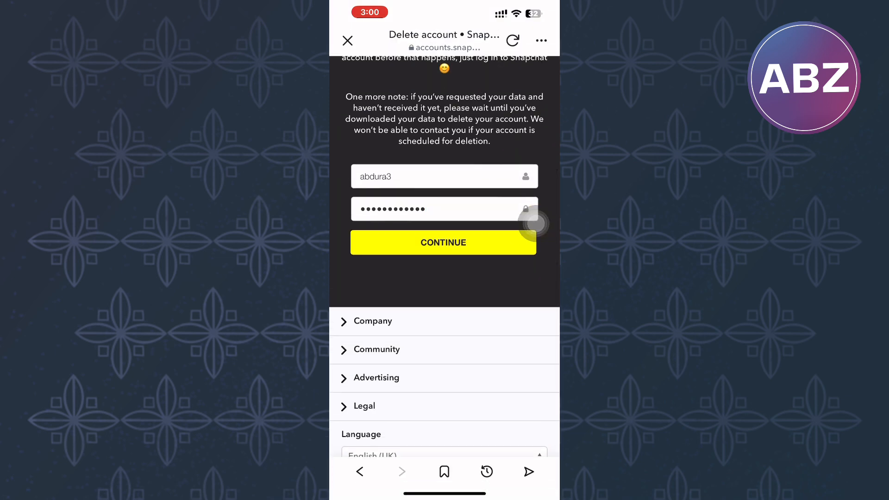
{"action": "left_click", "coordinate": [443, 243]}
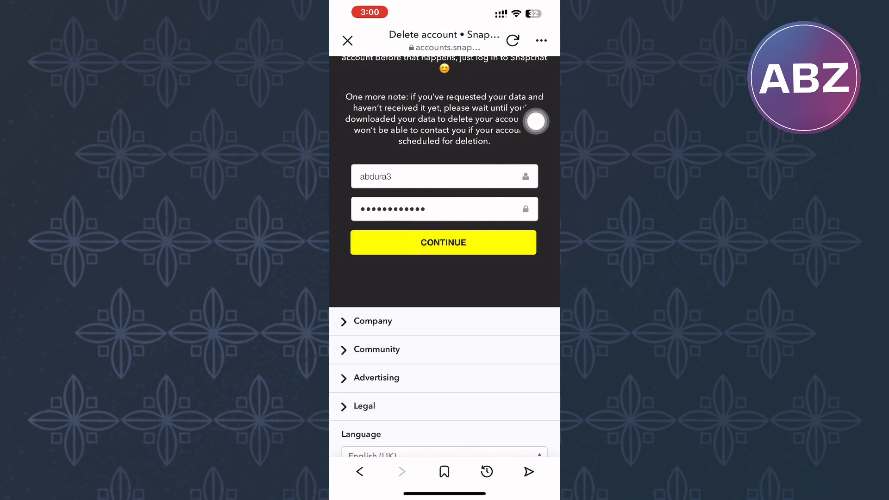
{"action": "scroll", "scroll_direction": "up", "scroll_amount": 3}
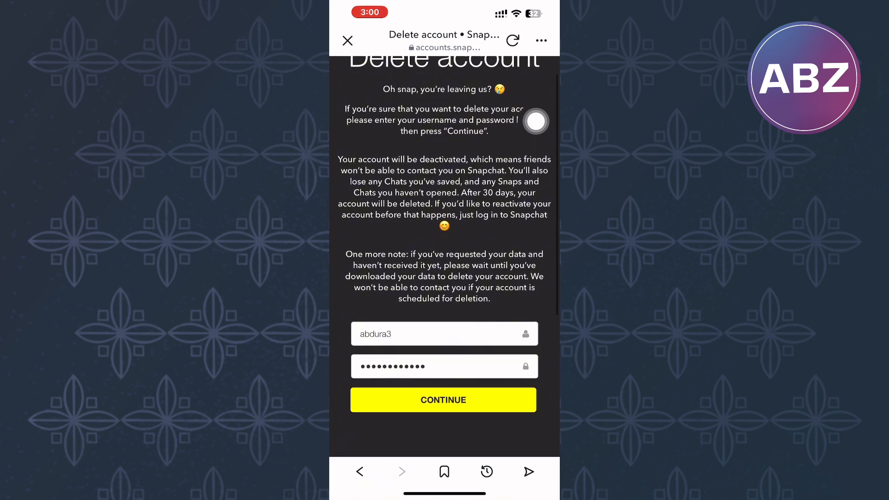
{"action": "scroll", "scroll_direction": "down", "scroll_amount": 3}
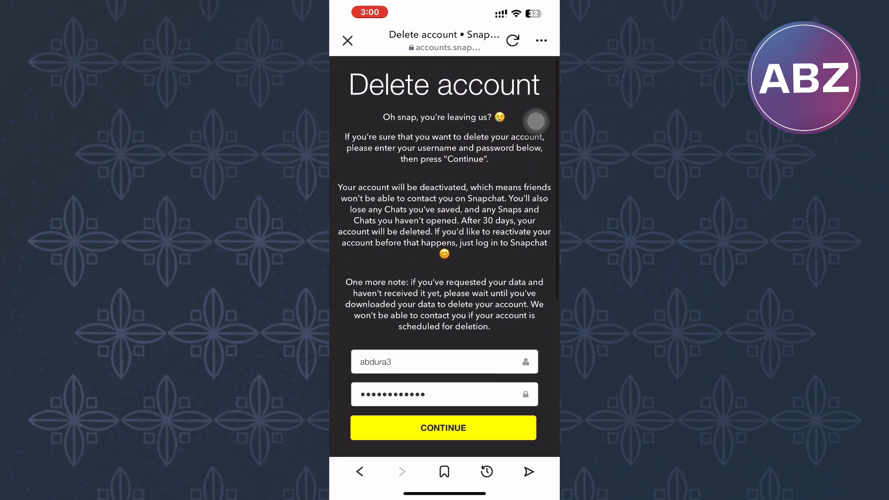